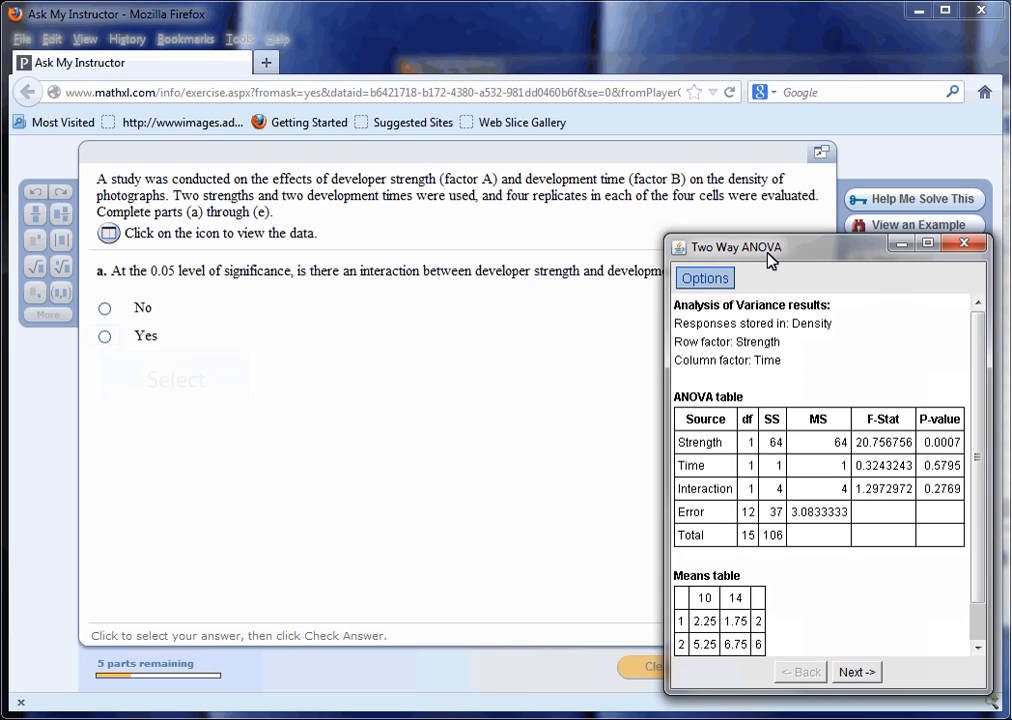
Submit Yes for part a's interaction question; it is marked incorrect, correct answer No
{"action": "left_click", "coordinate": [104, 336]}
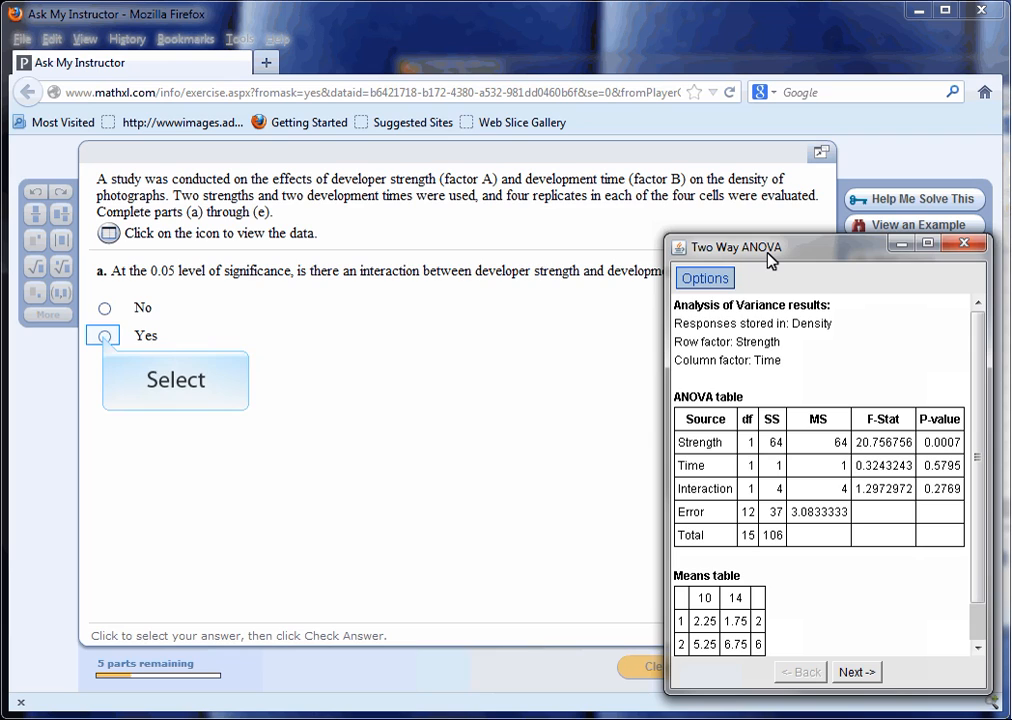
{"action": "left_click", "coordinate": [104, 336]}
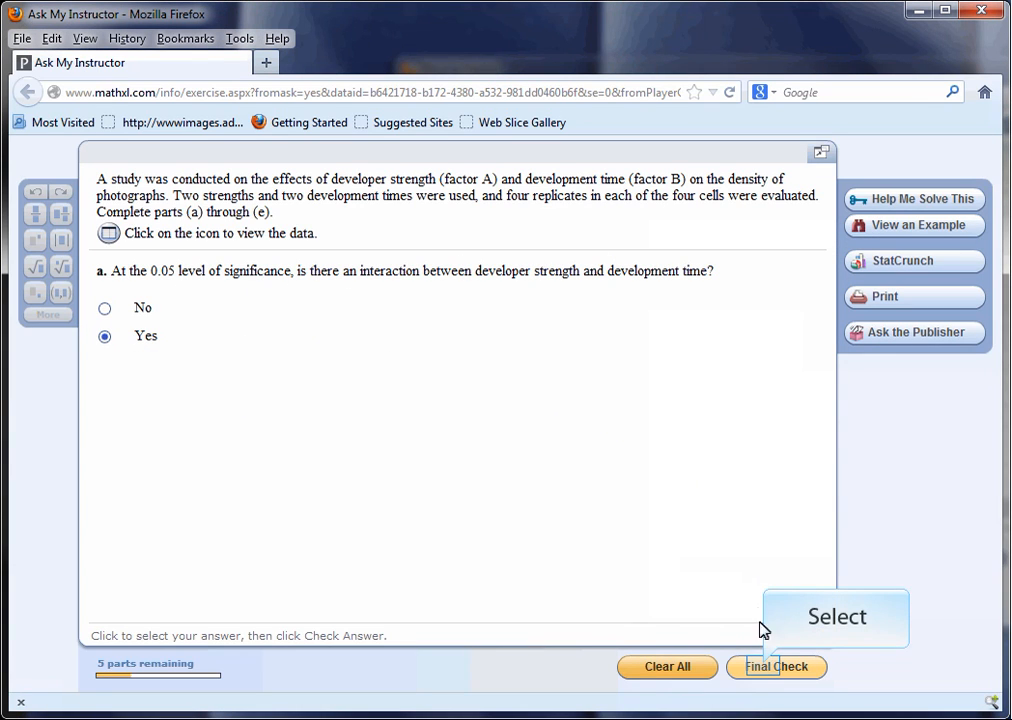
{"action": "left_click", "coordinate": [776, 668]}
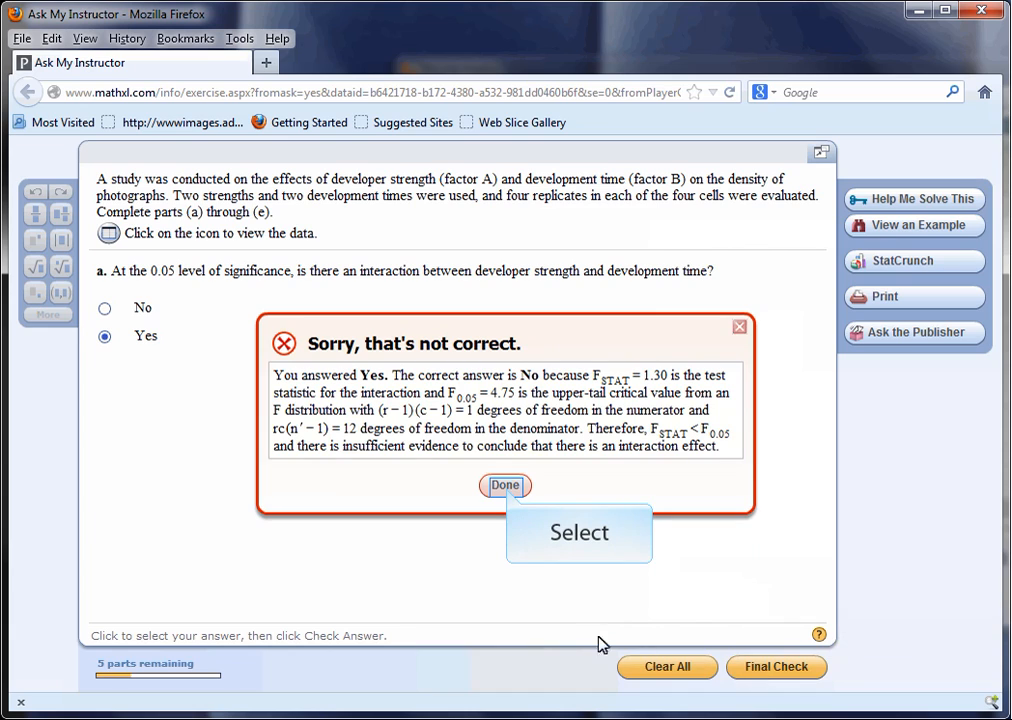
{"action": "left_click", "coordinate": [504, 486]}
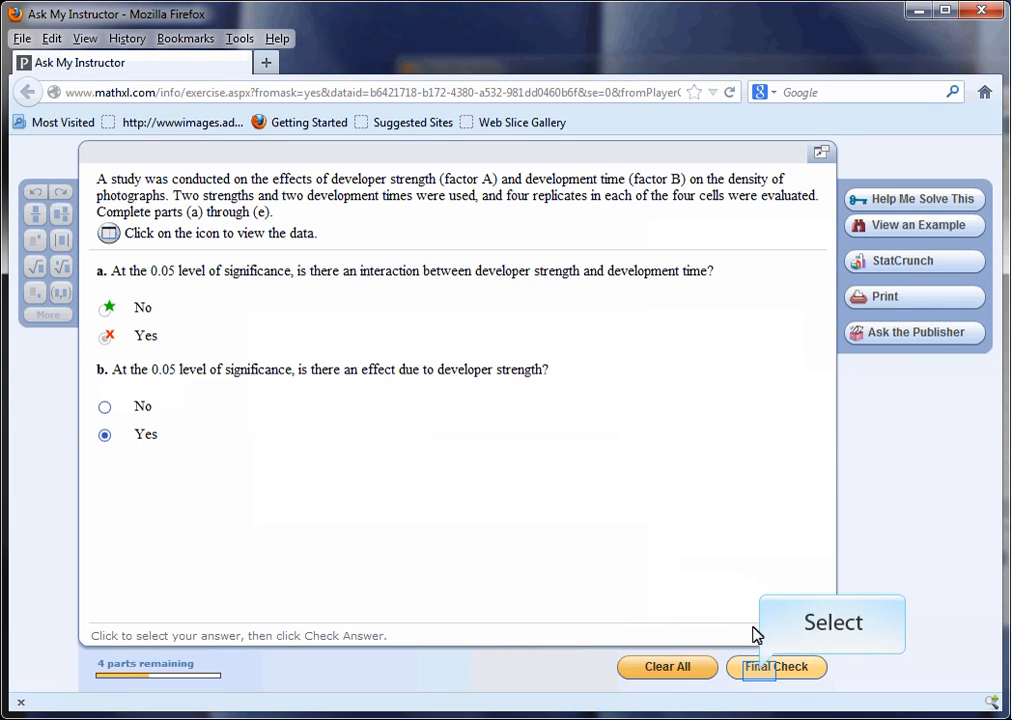
Submit Yes for part b's developer strength effect and have it accepted as correct
{"action": "left_click", "coordinate": [776, 668]}
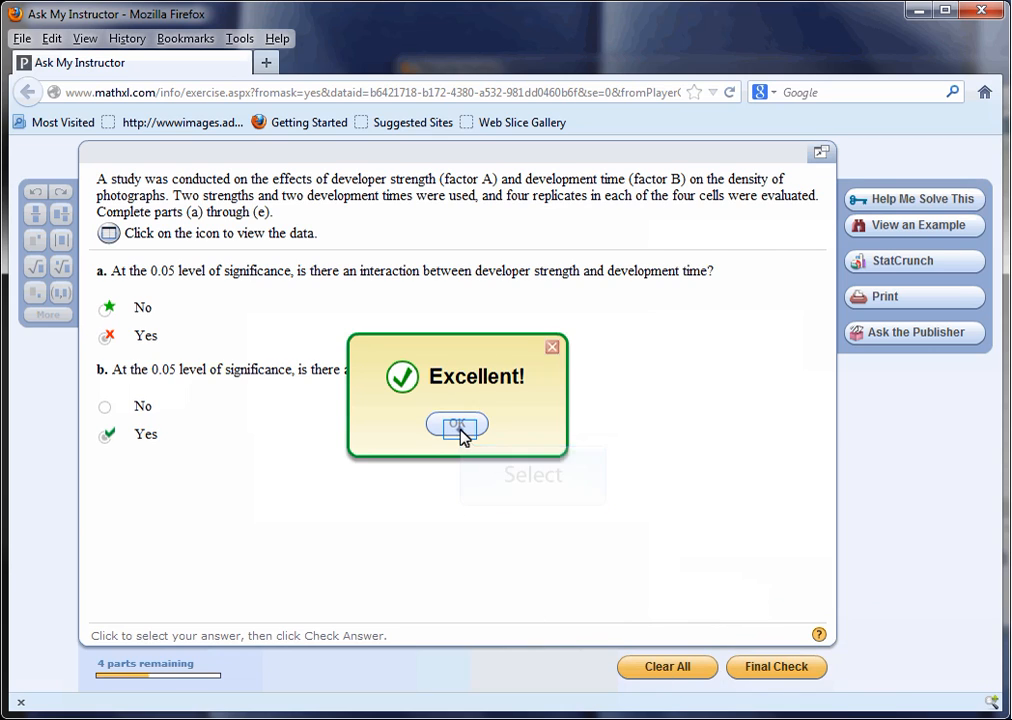
{"action": "left_click", "coordinate": [456, 426]}
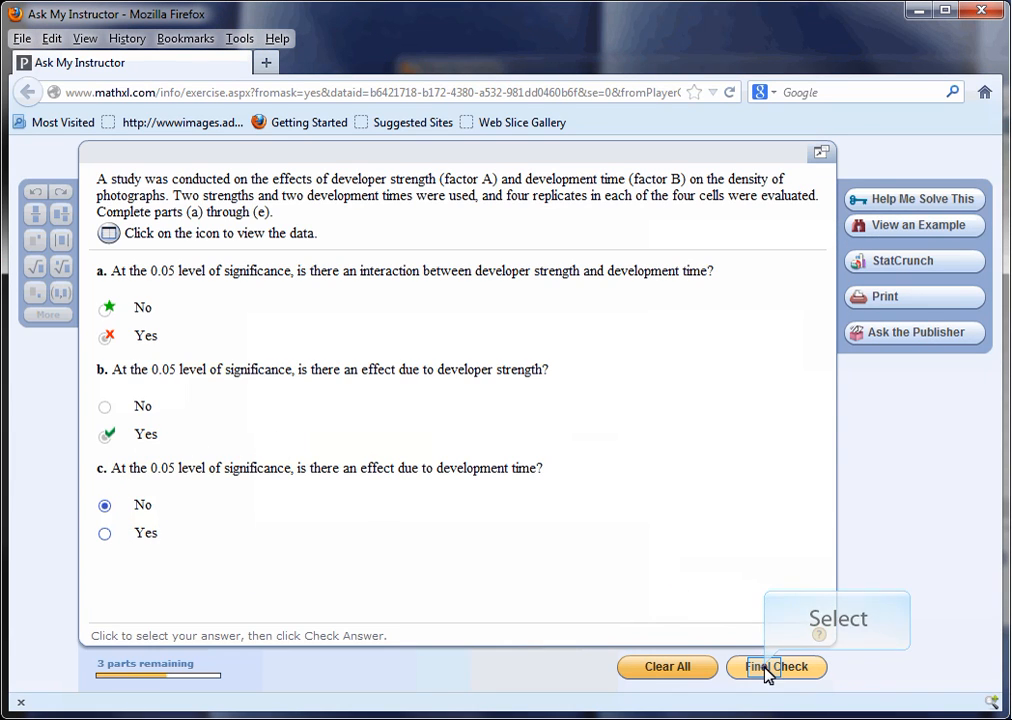
Submit No for part c's development time effect, marked correct, and continue to part d
{"action": "left_click", "coordinate": [776, 668]}
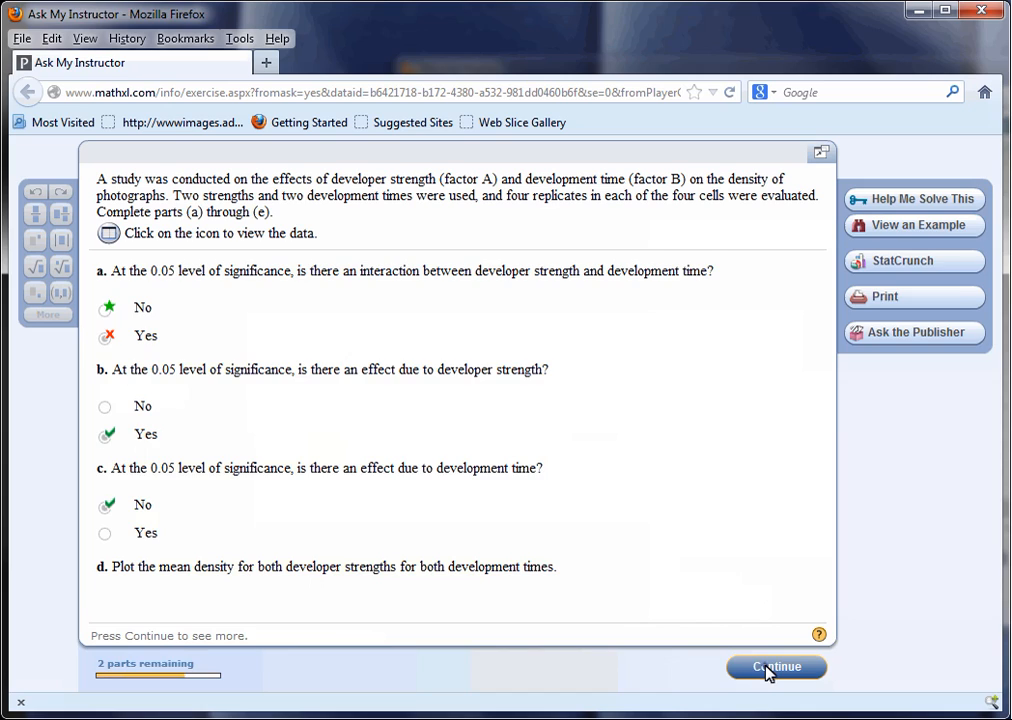
{"action": "left_click", "coordinate": [776, 668]}
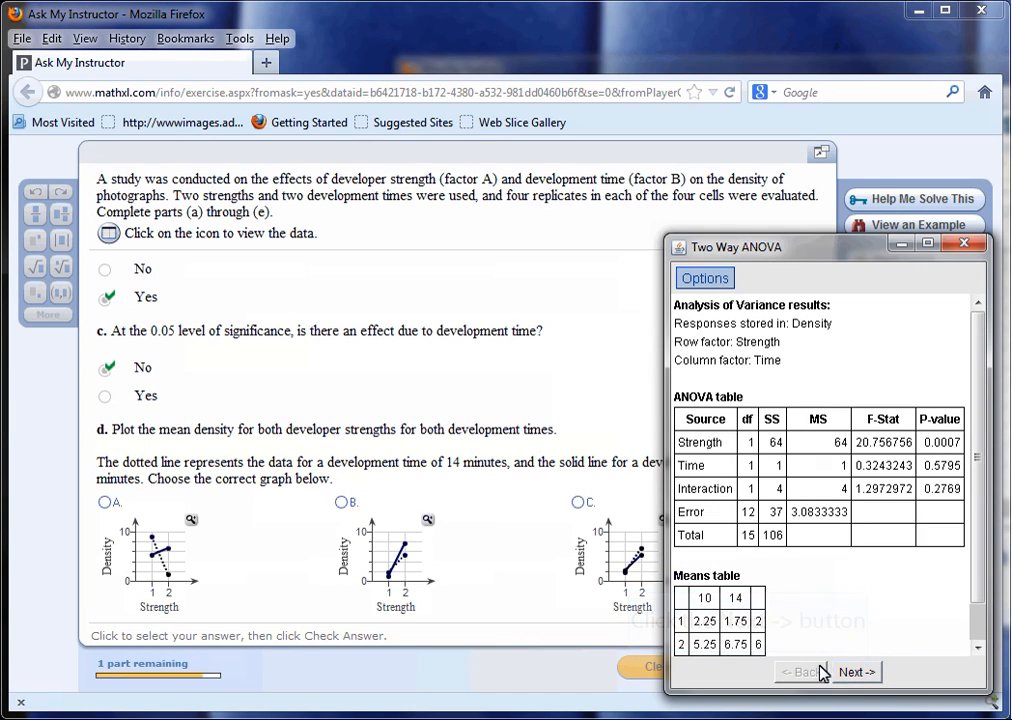
Submit graph C as part d's mean density plot and have it accepted as correct
{"action": "left_click", "coordinate": [856, 672]}
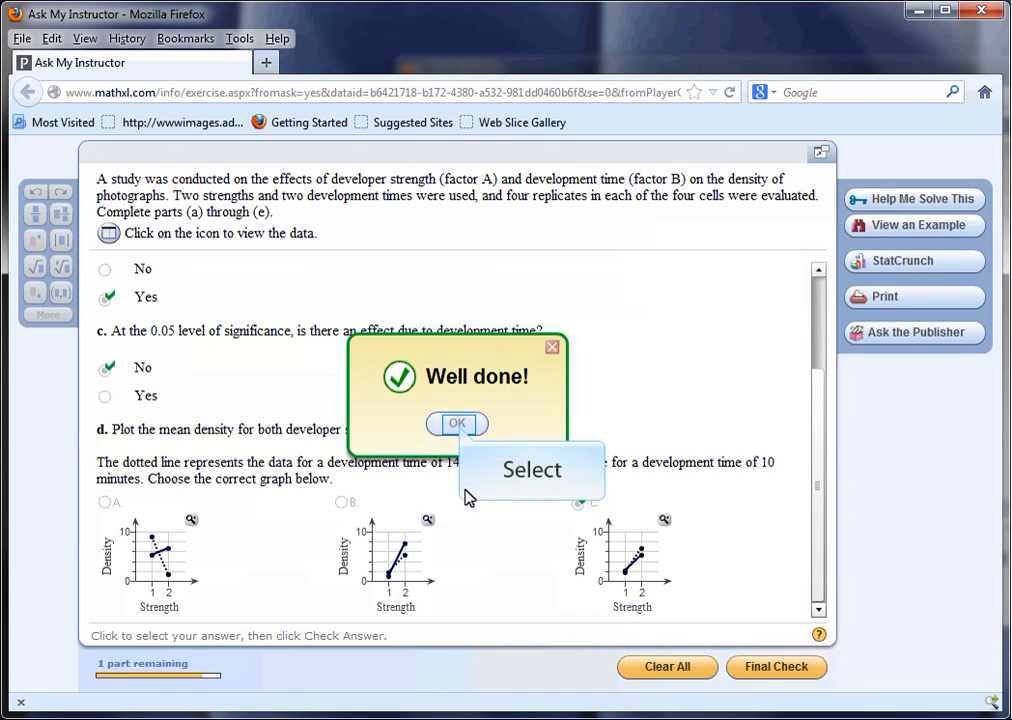
{"action": "left_click", "coordinate": [456, 424]}
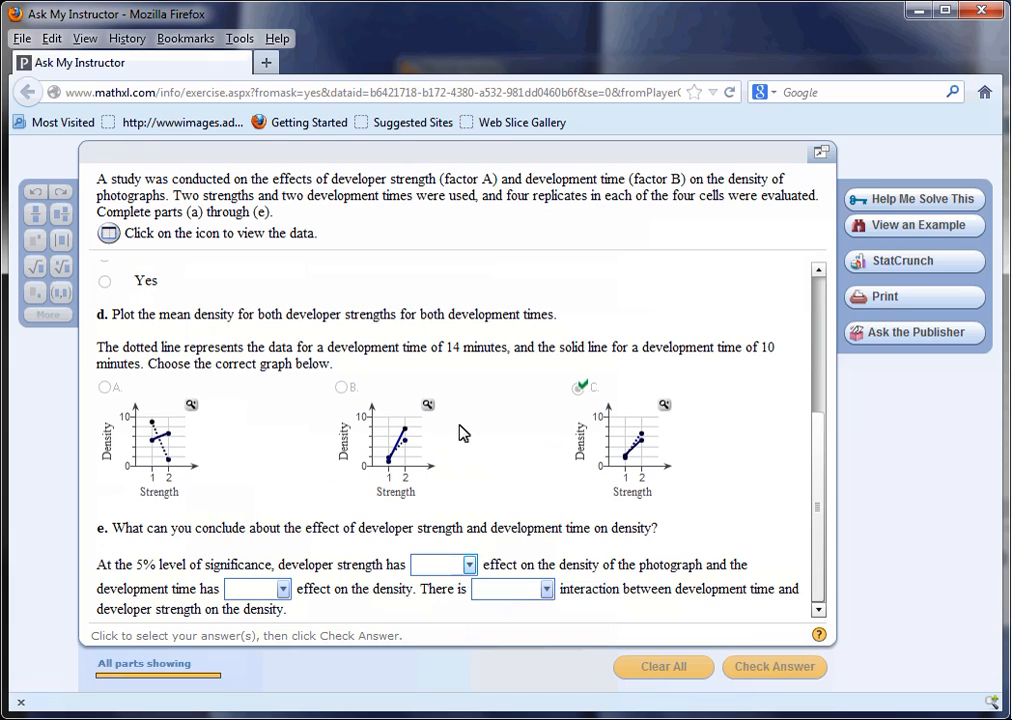
Conclude part e: a positive strength effect, no time effect, no significant interaction, and submit
{"action": "left_click", "coordinate": [468, 564]}
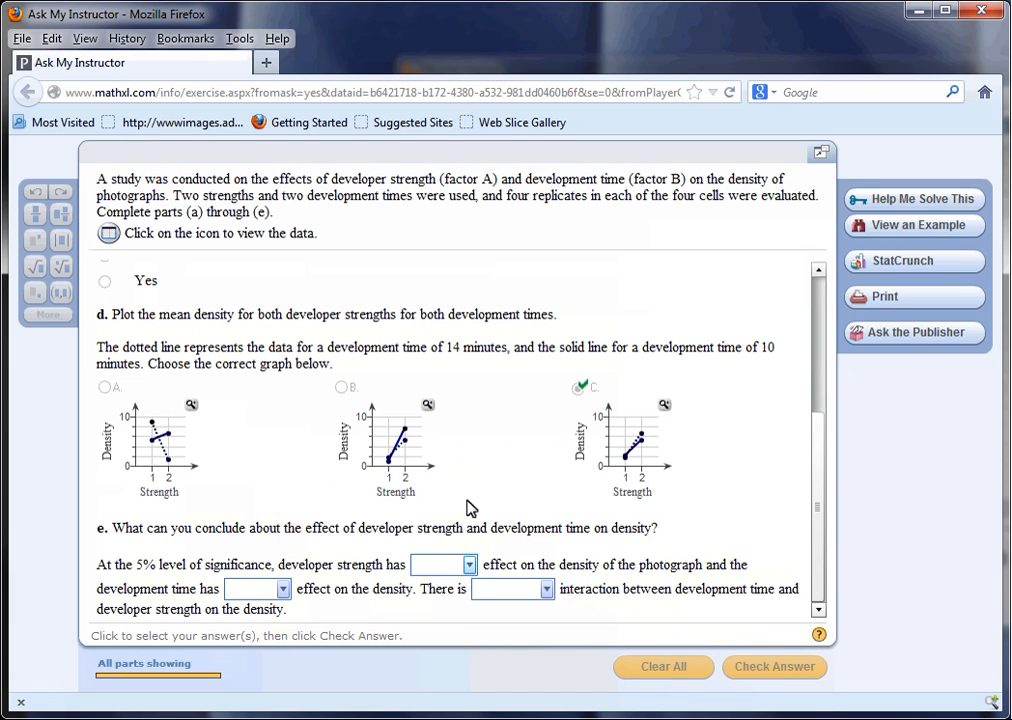
{"action": "left_click", "coordinate": [444, 564]}
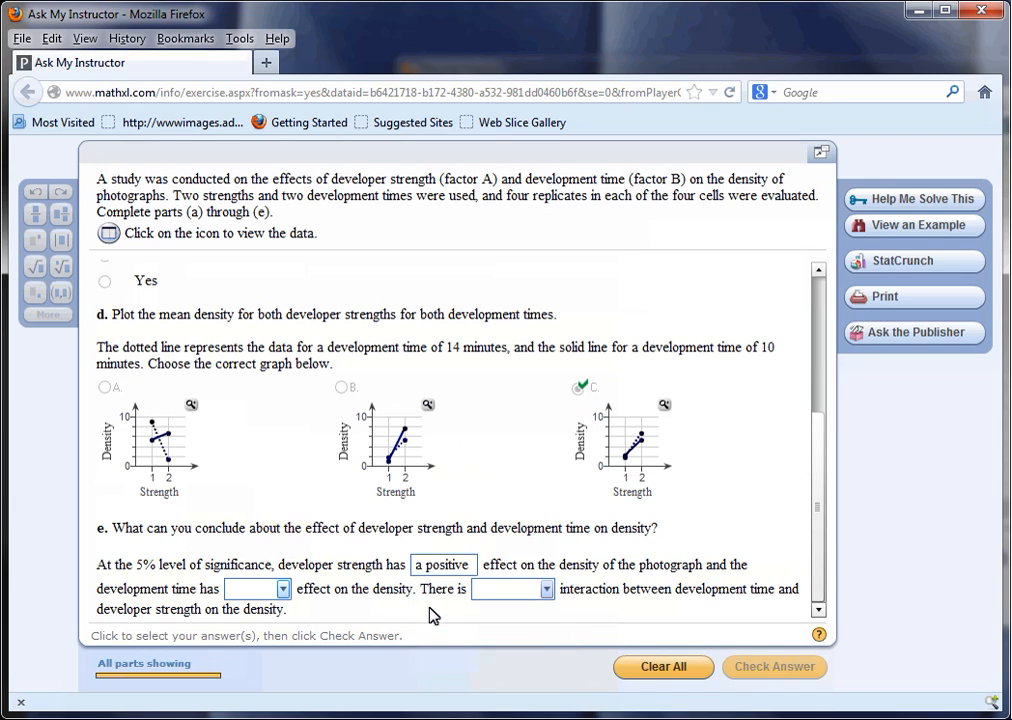
{"action": "left_click", "coordinate": [284, 588]}
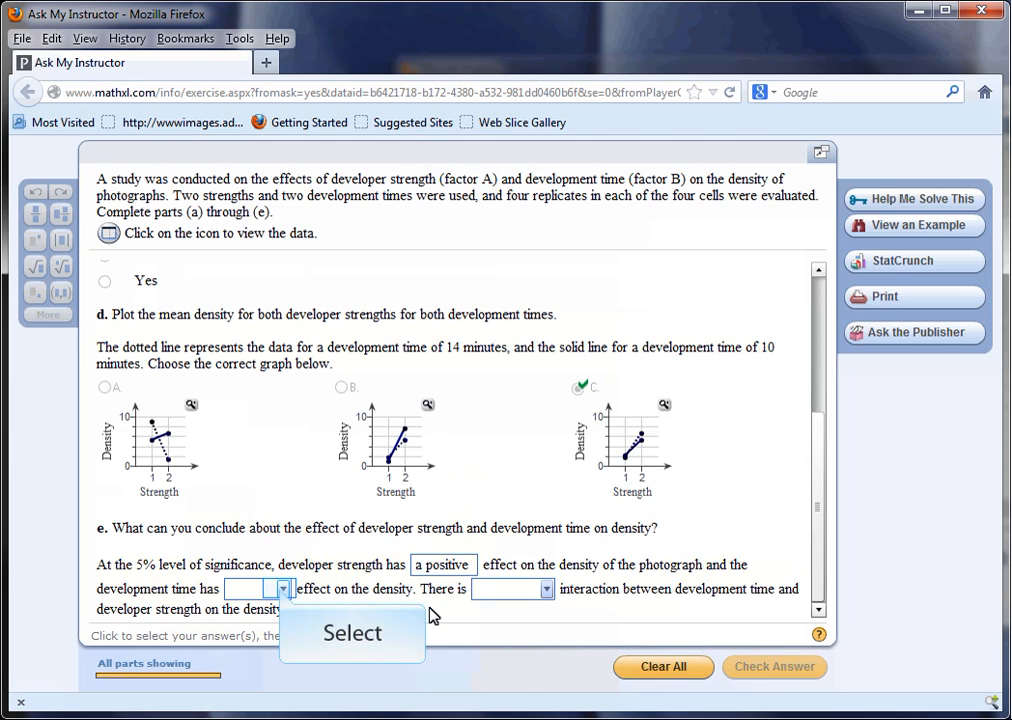
{"action": "left_click", "coordinate": [284, 588]}
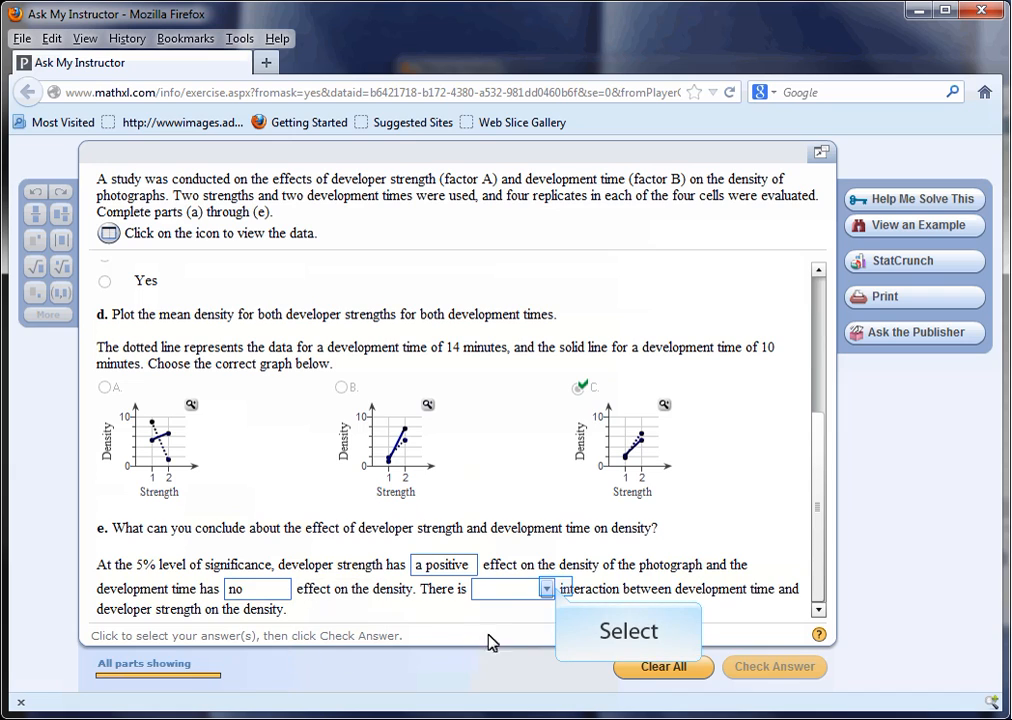
{"action": "left_click", "coordinate": [546, 588]}
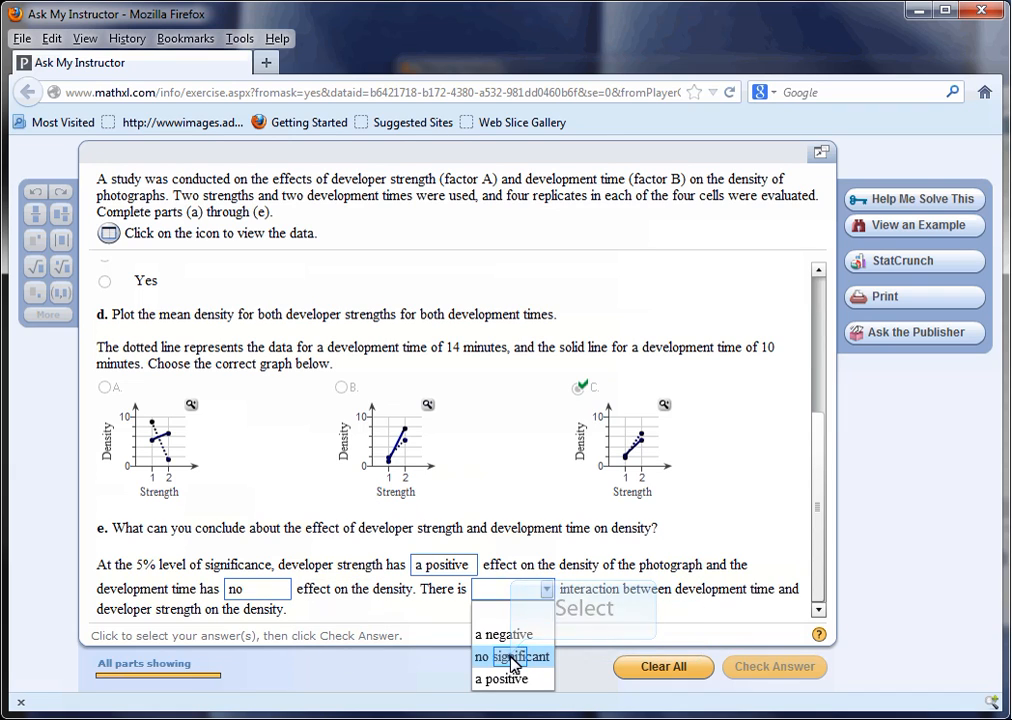
{"action": "left_click", "coordinate": [512, 656]}
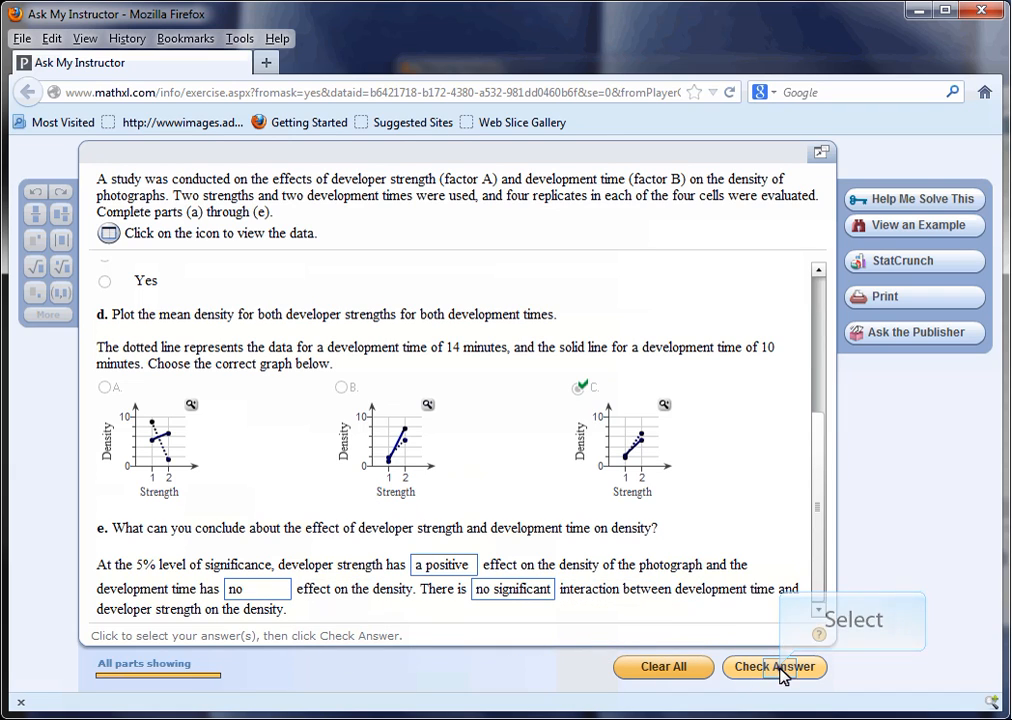
{"action": "left_click", "coordinate": [774, 668]}
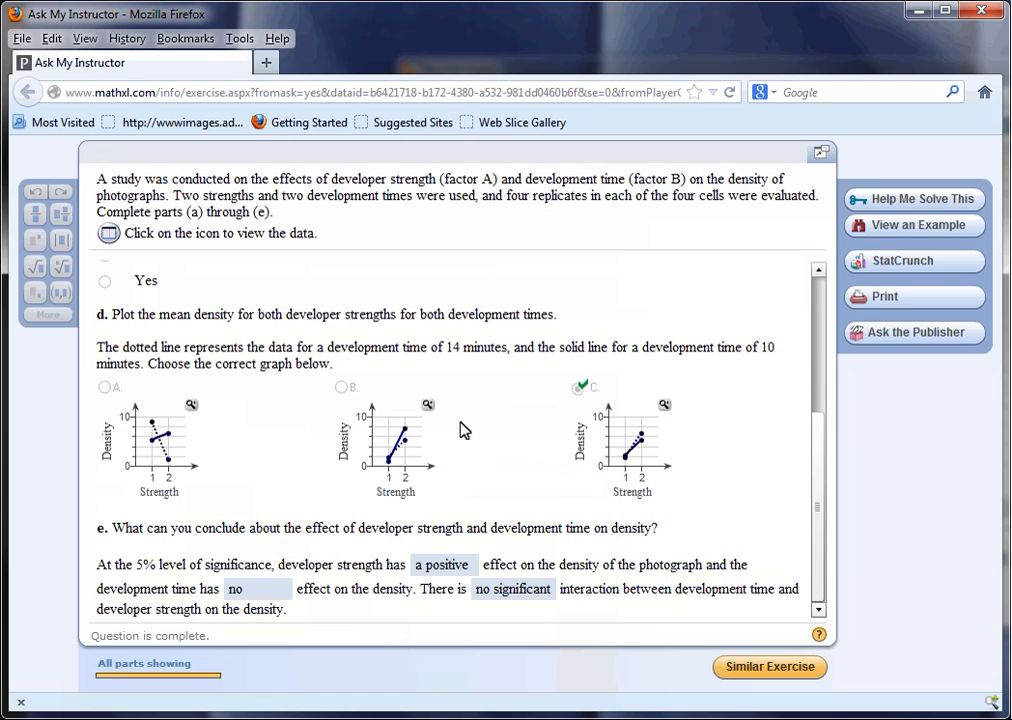
{"action": "mouse_move", "coordinate": [476, 428]}
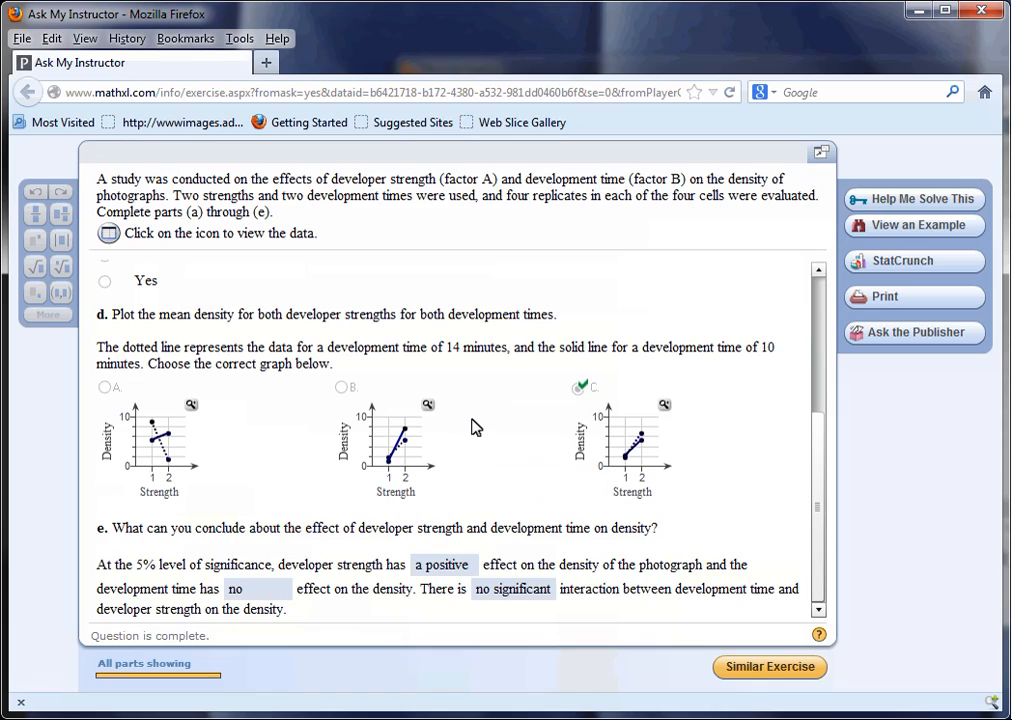